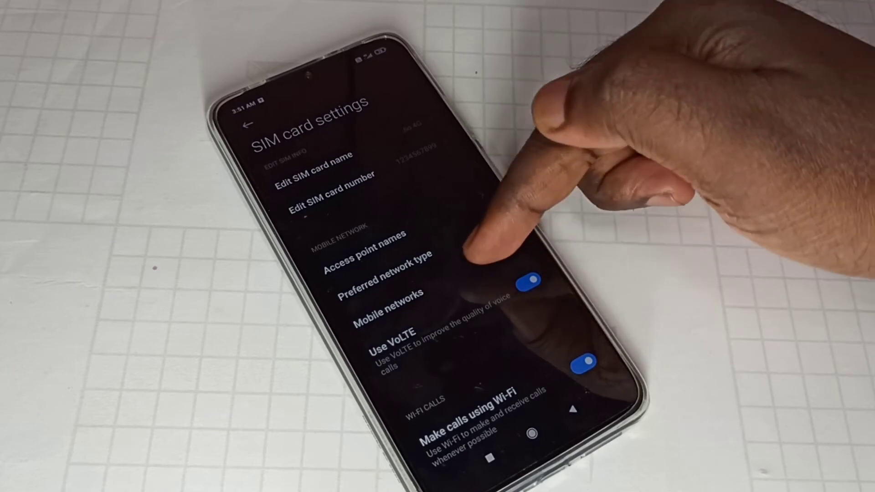
Go to the preferred network type options for the SIM card.
{"action": "left_click", "coordinate": [386, 307]}
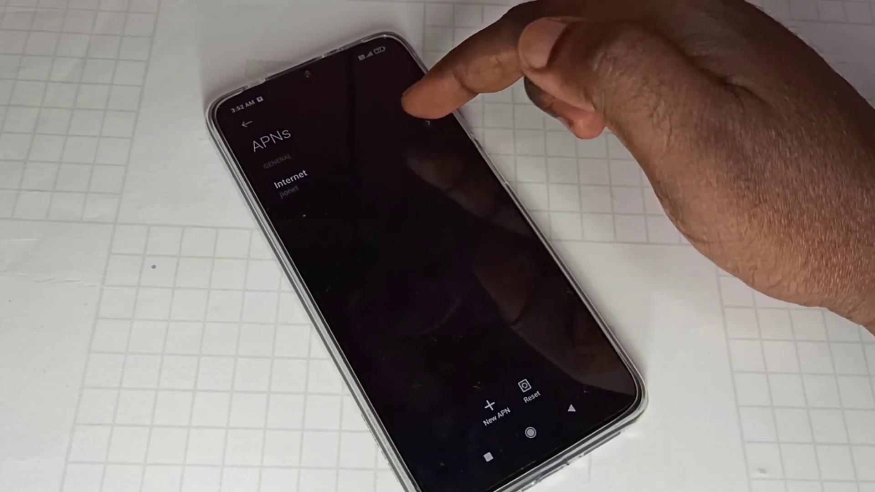
Select the Internet access point to edit its settings.
{"action": "left_click", "coordinate": [290, 182]}
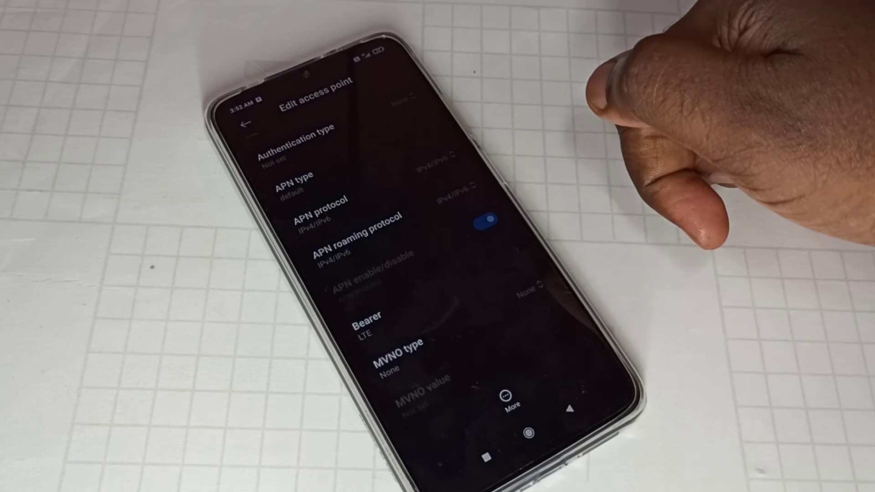
{"action": "mouse_move", "coordinate": [613, 139]}
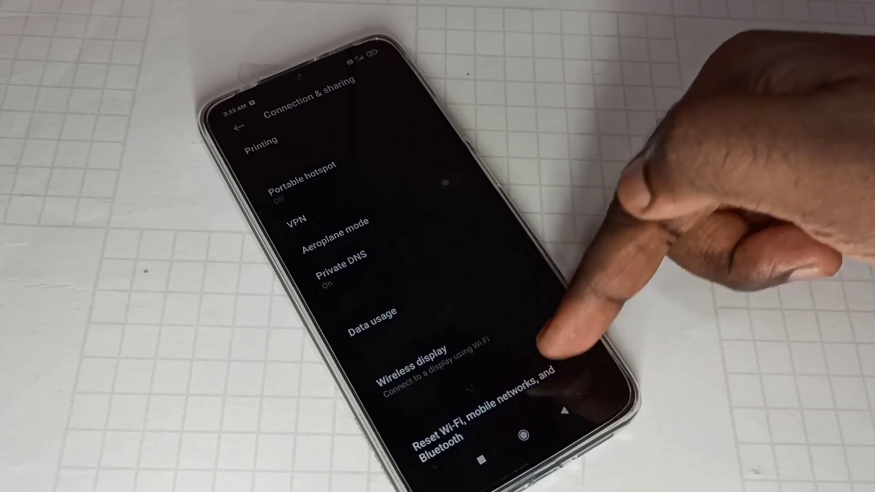
Go to Reset Wi-Fi, mobile networks, and Bluetooth under Connection & sharing.
{"action": "left_click", "coordinate": [441, 424]}
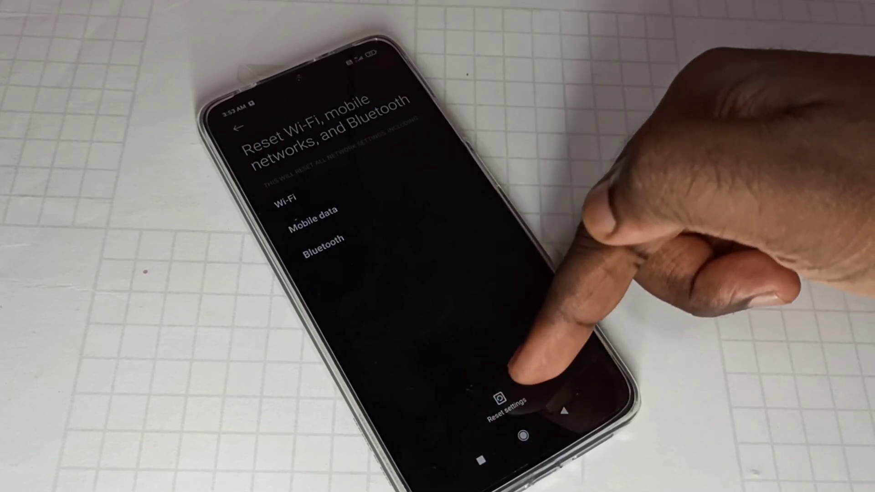